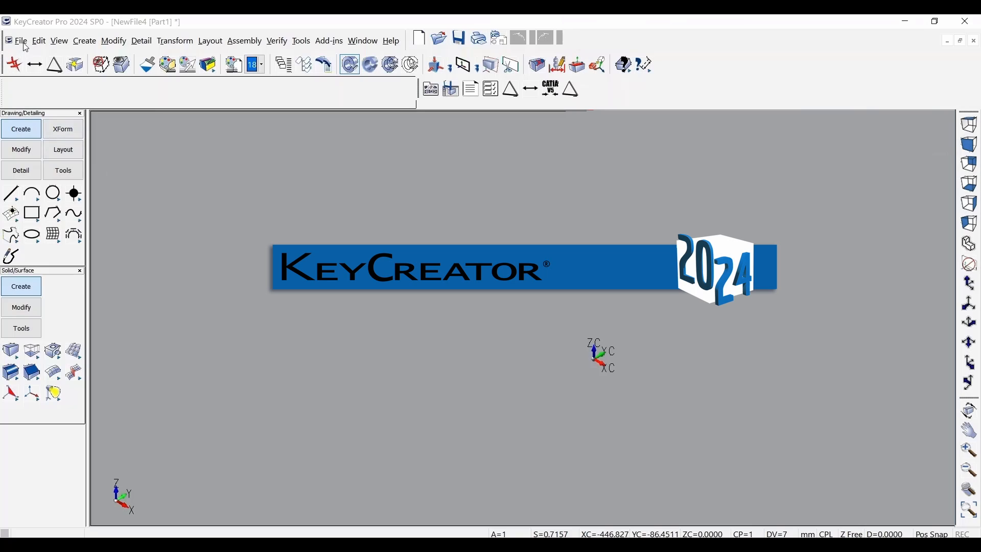
- Open the File menu to reach the import format list
click(21, 40)
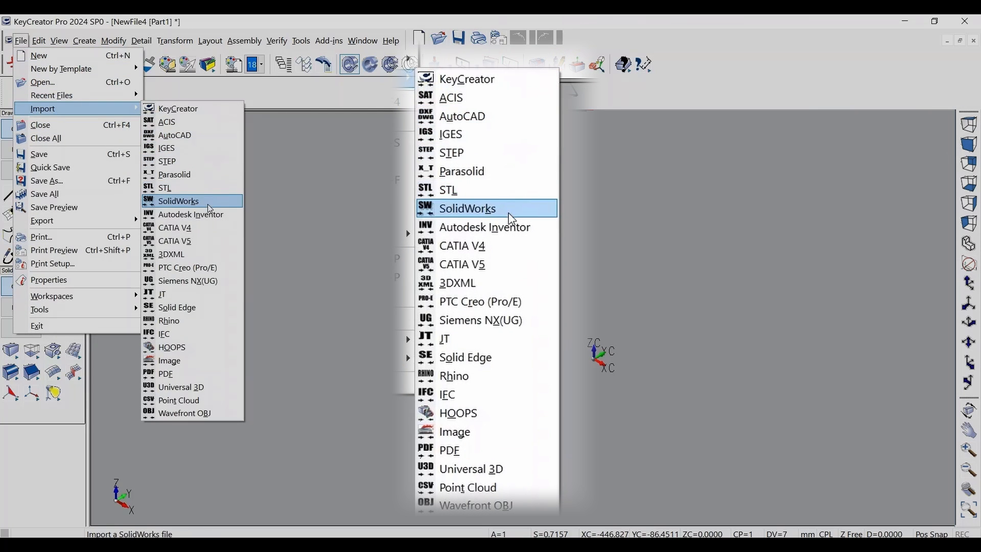
mouse_move(500, 337)
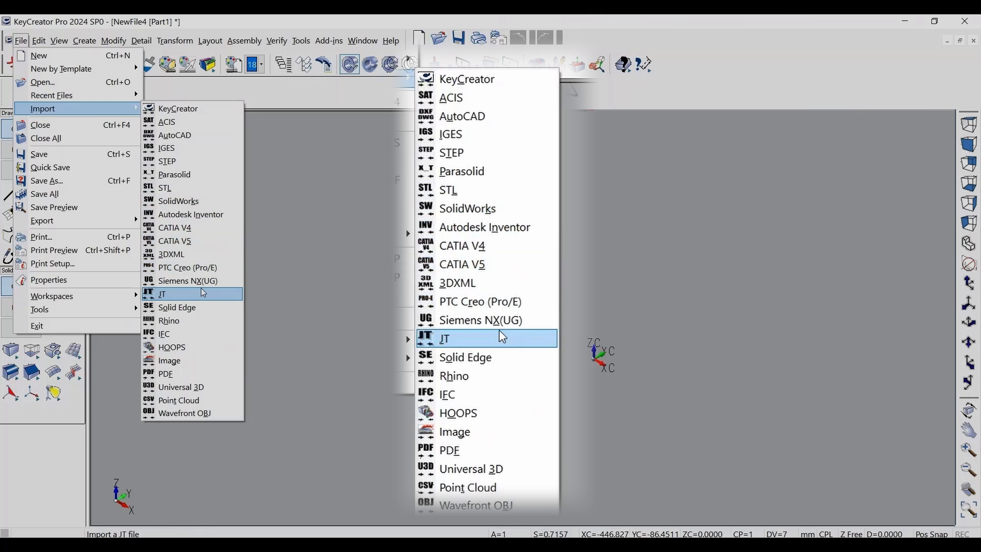
- Import the JT plate part with its PMI dimensions and tolerances
click(445, 338)
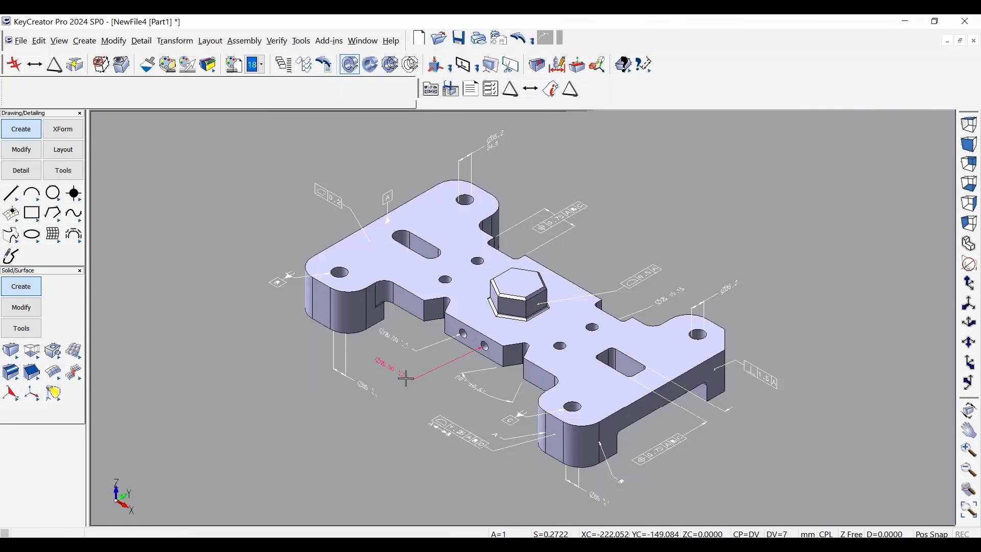
mouse_move(405, 378)
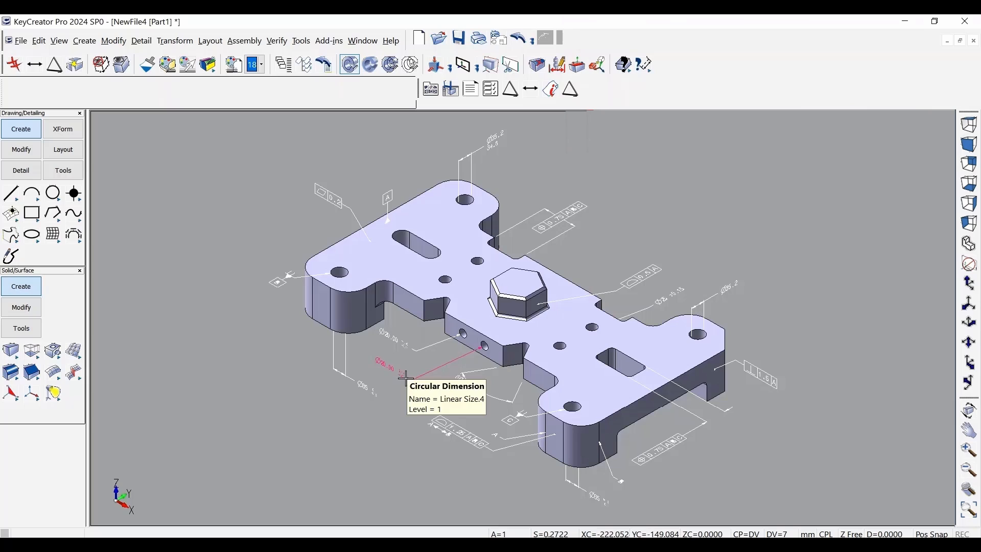
mouse_move(366, 388)
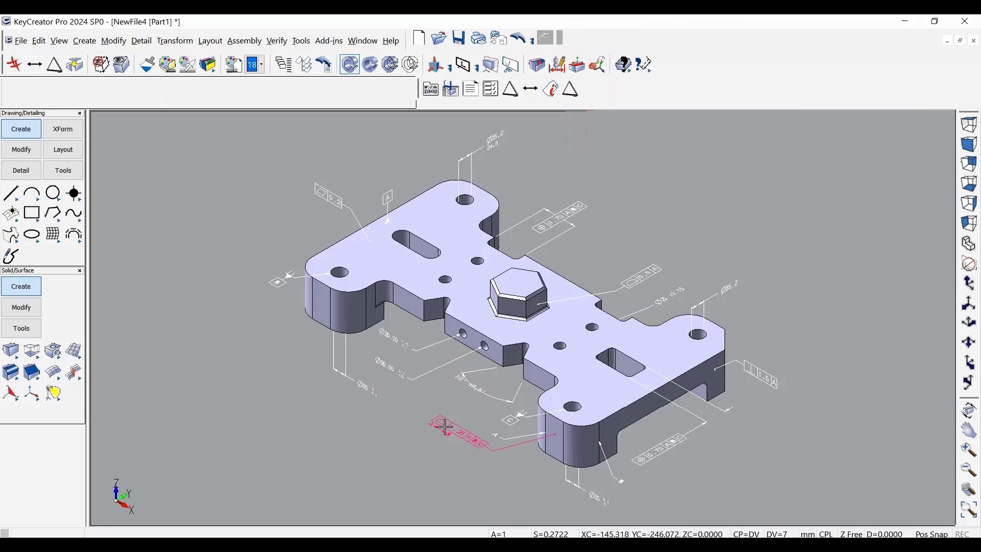
mouse_move(443, 428)
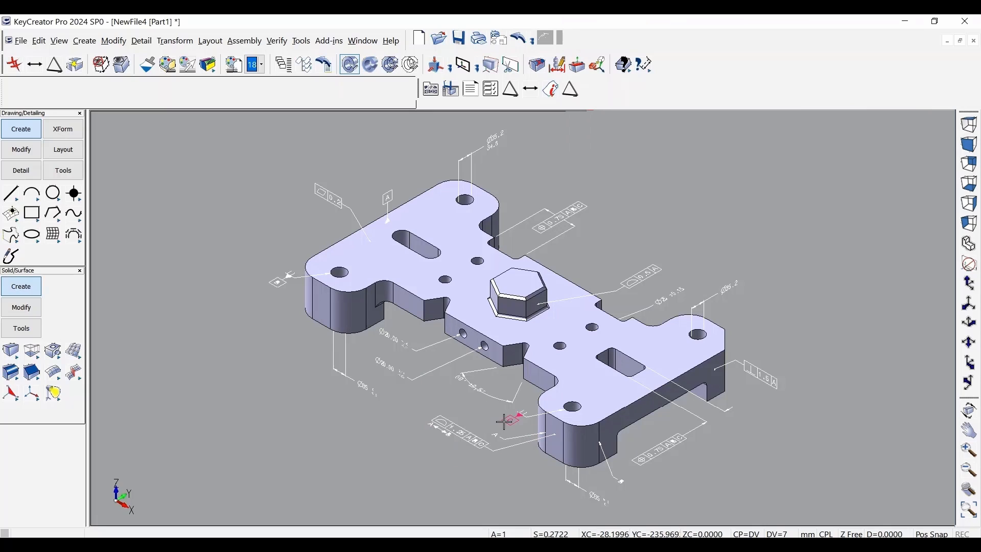
mouse_move(607, 475)
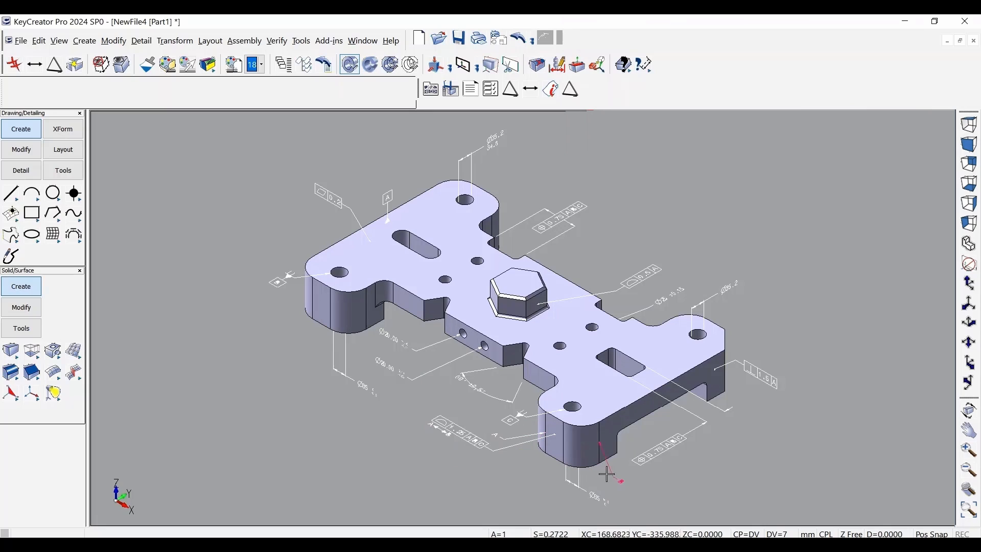
mouse_move(610, 475)
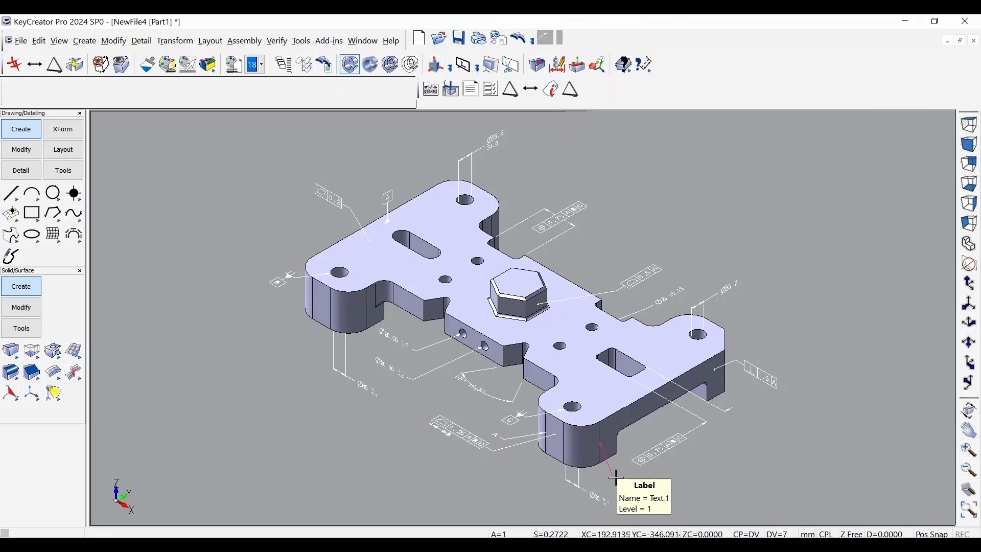
mouse_move(608, 479)
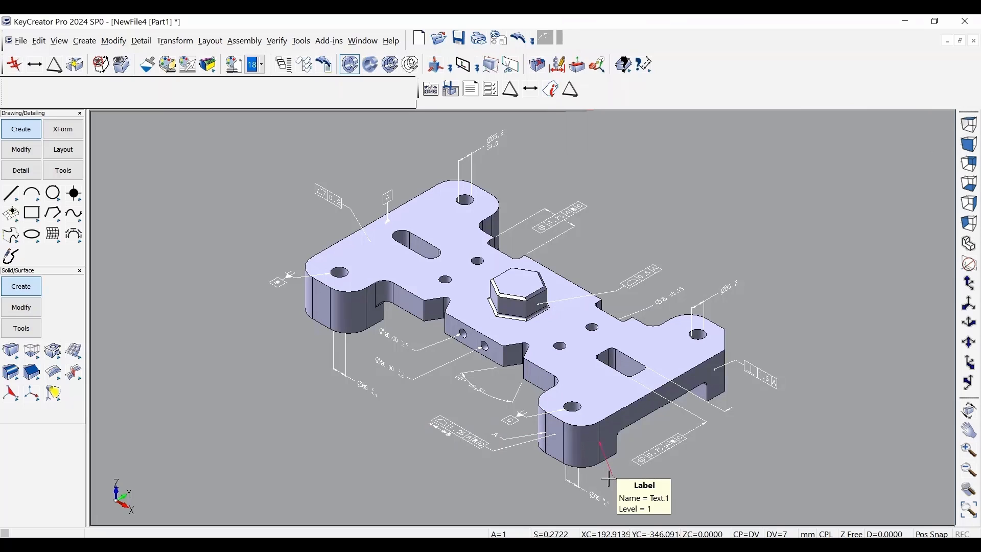
- Edit the 1.25 feature control frame to drop datum C, keeping A and B
scroll(up, 3)
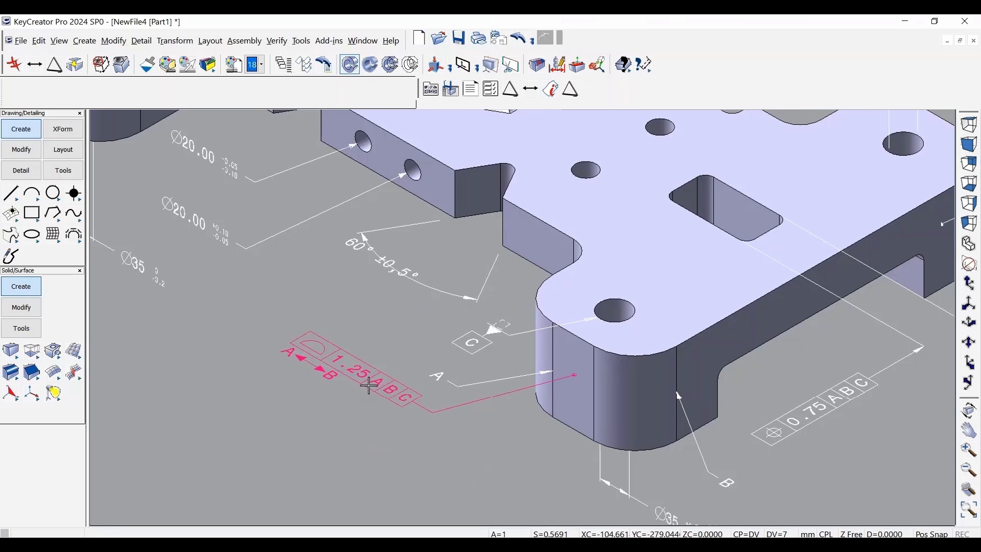
click(369, 388)
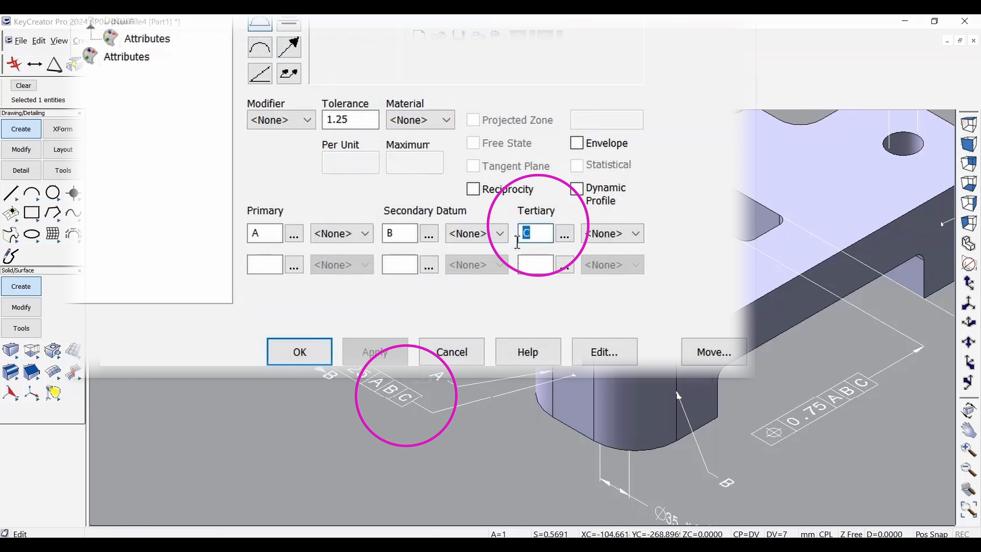
click(299, 352)
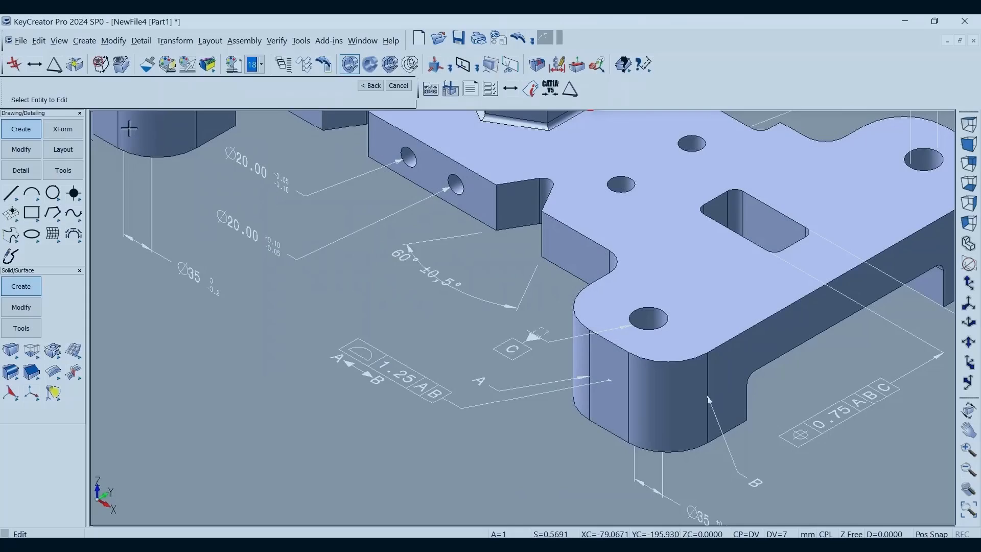
- Set the 60° angular dimension's tolerance mode to None, removing ±0.5°
click(438, 276)
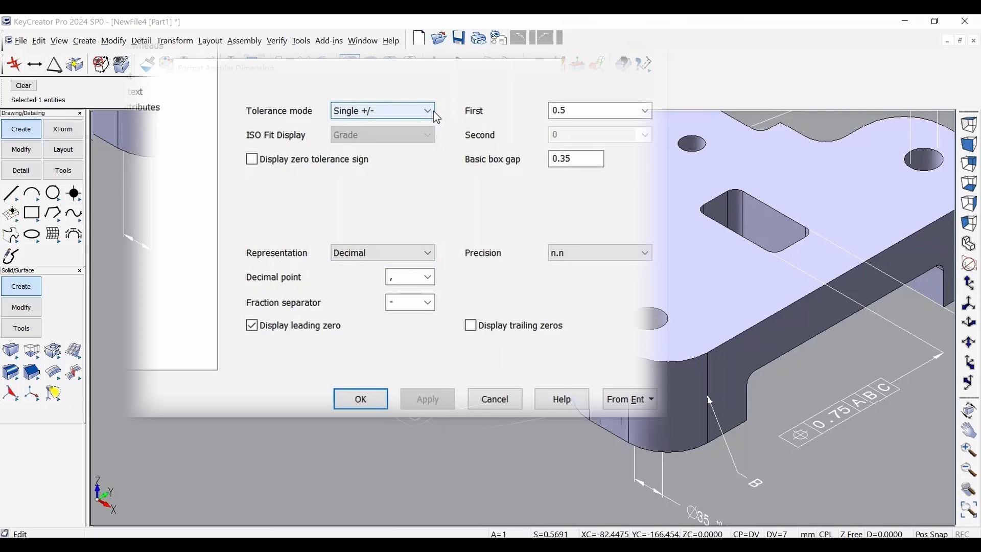
click(428, 110)
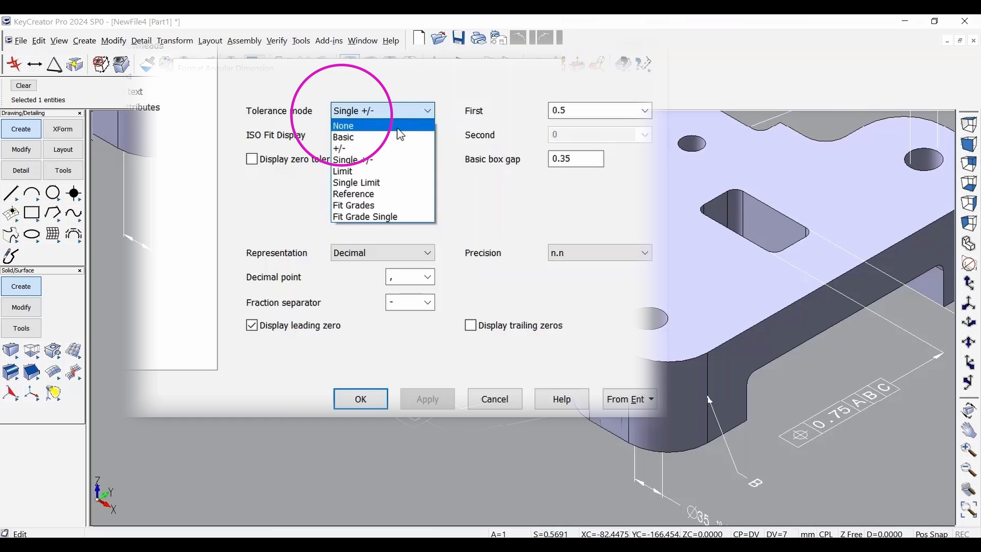
click(343, 125)
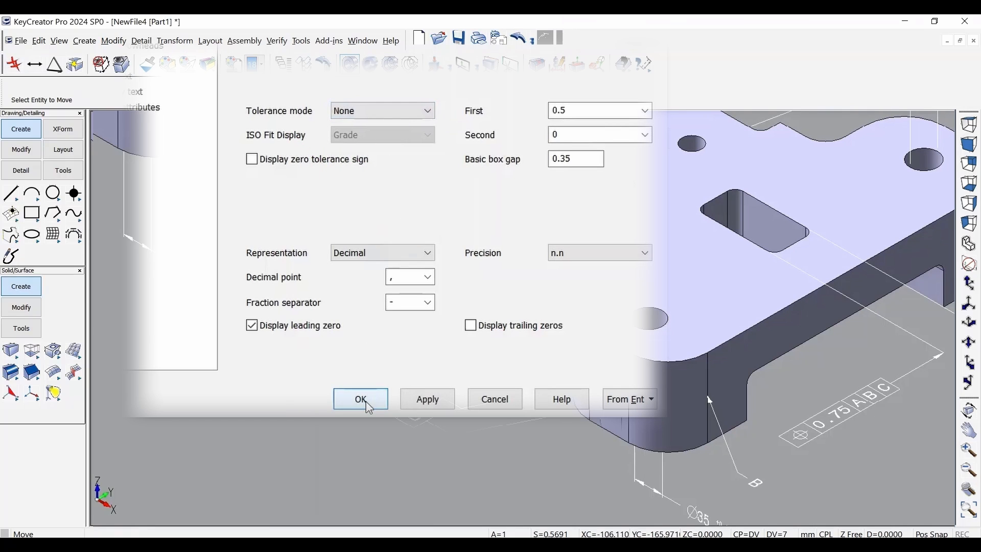
click(360, 398)
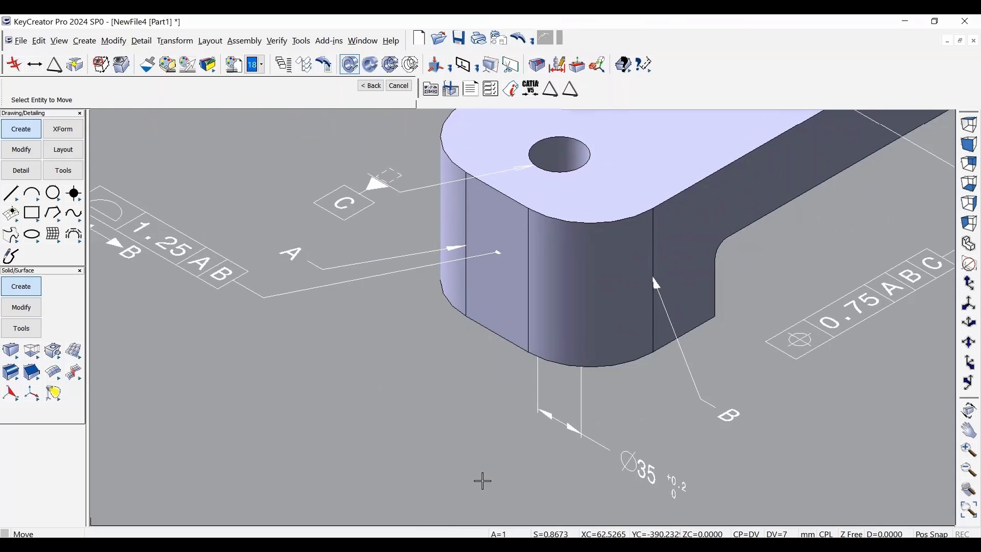
mouse_move(535, 362)
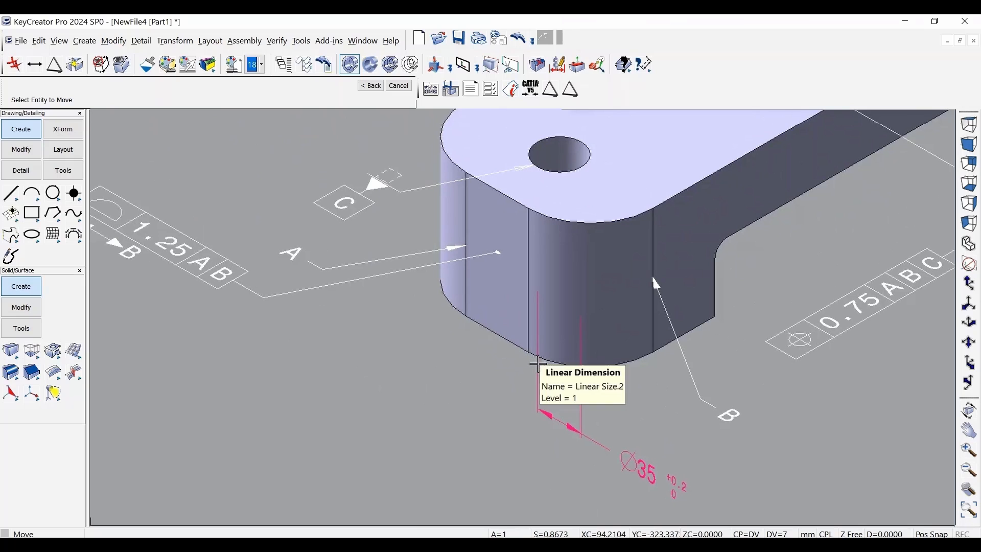
- Move the Ø75 dimension to the rounded edge's endpoint with text below the part
click(534, 363)
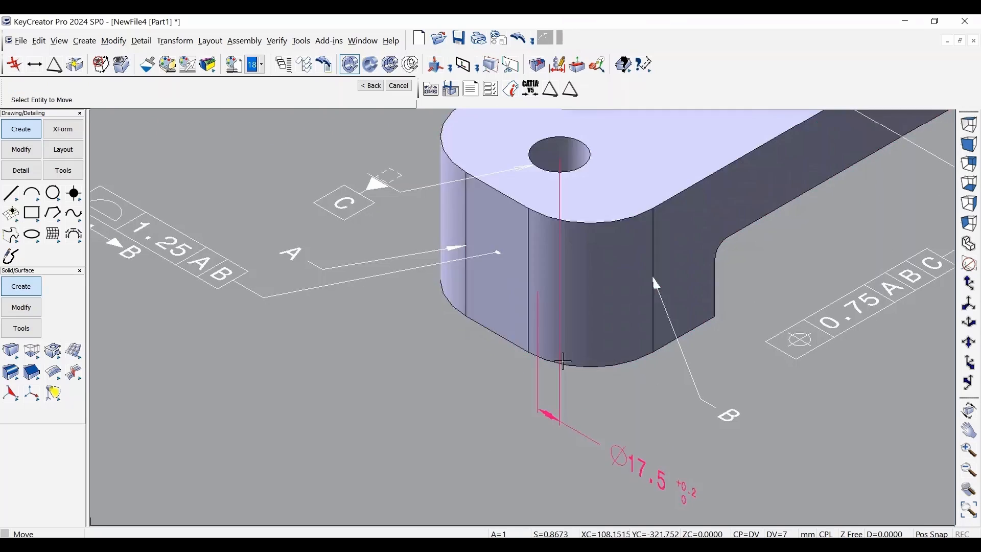
click(561, 362)
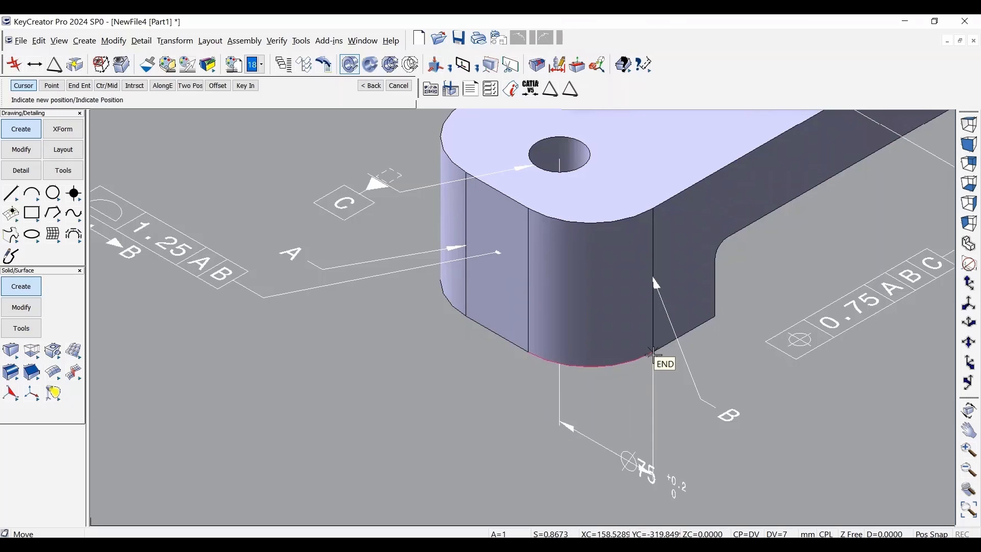
click(652, 354)
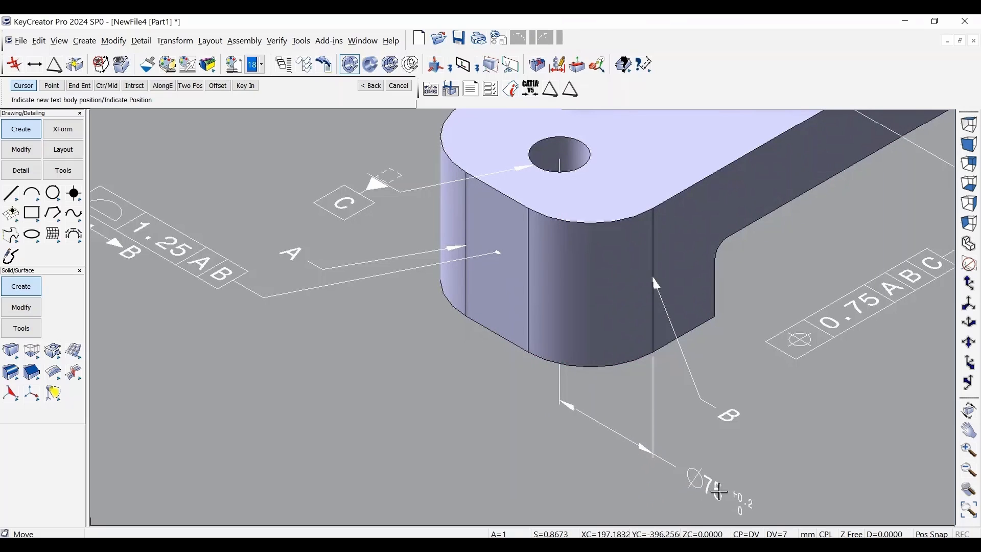
click(474, 295)
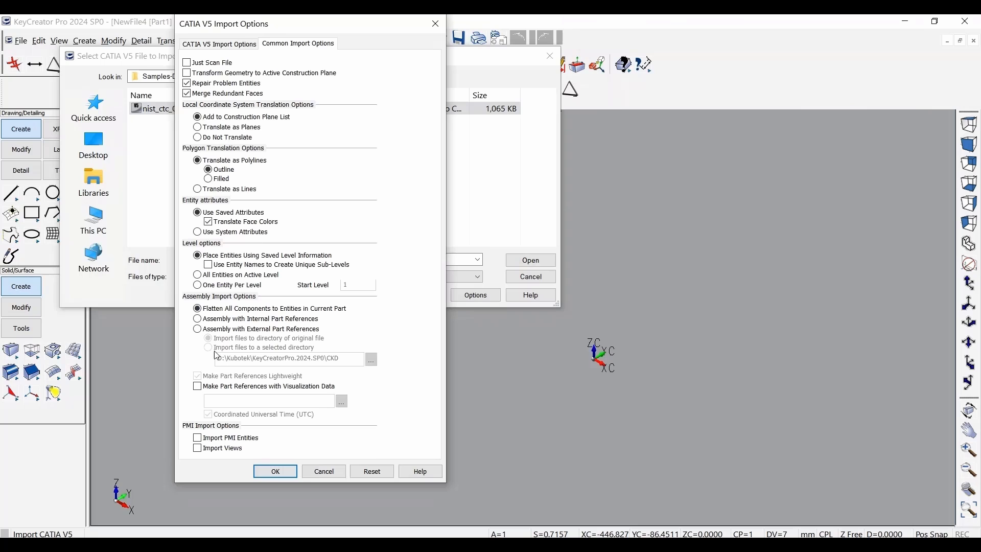
- Enable Import PMI Entities and Import Views in the CATIA V5 import options
click(197, 437)
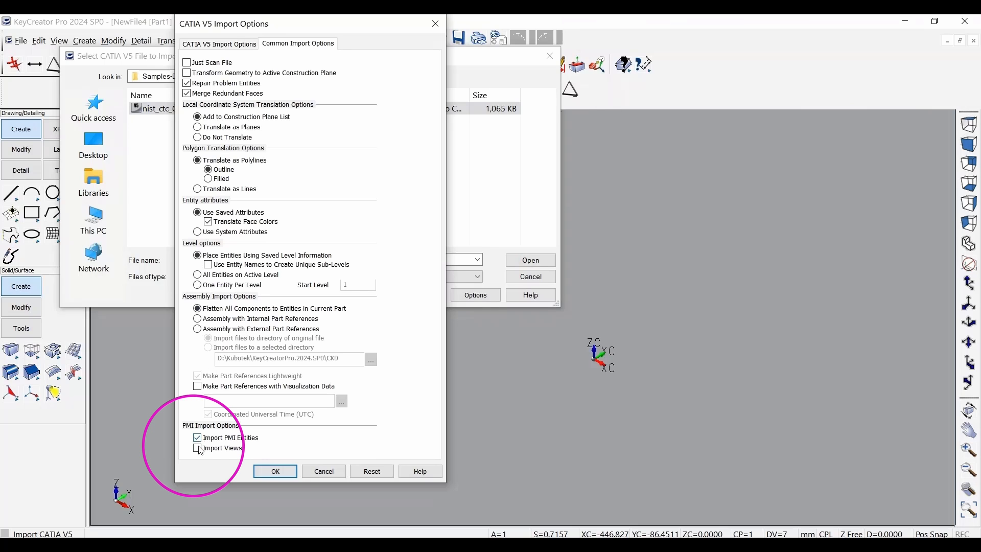
click(274, 471)
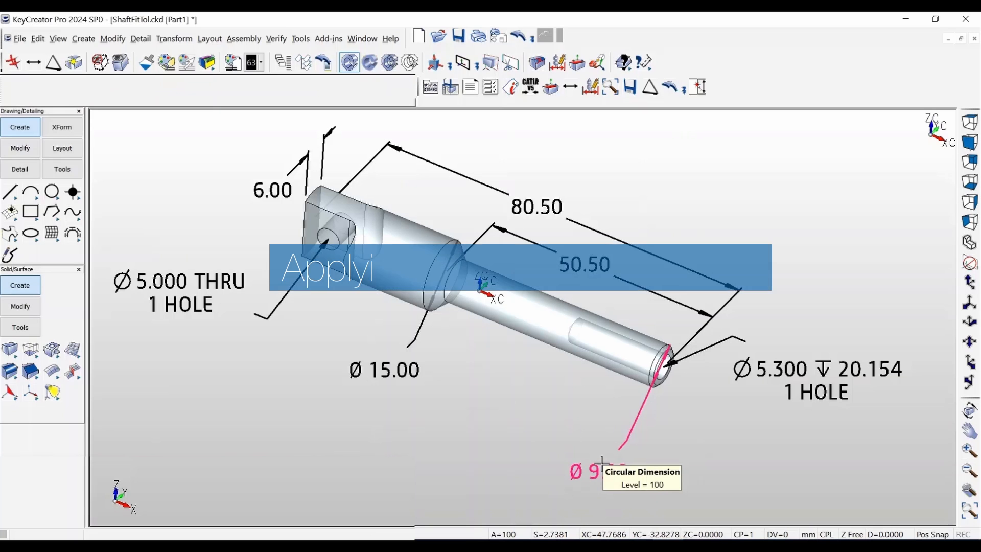
- Switch the Ø9.00 dimension's tolerance mode to Fit Grades and open the First grade list
click(613, 451)
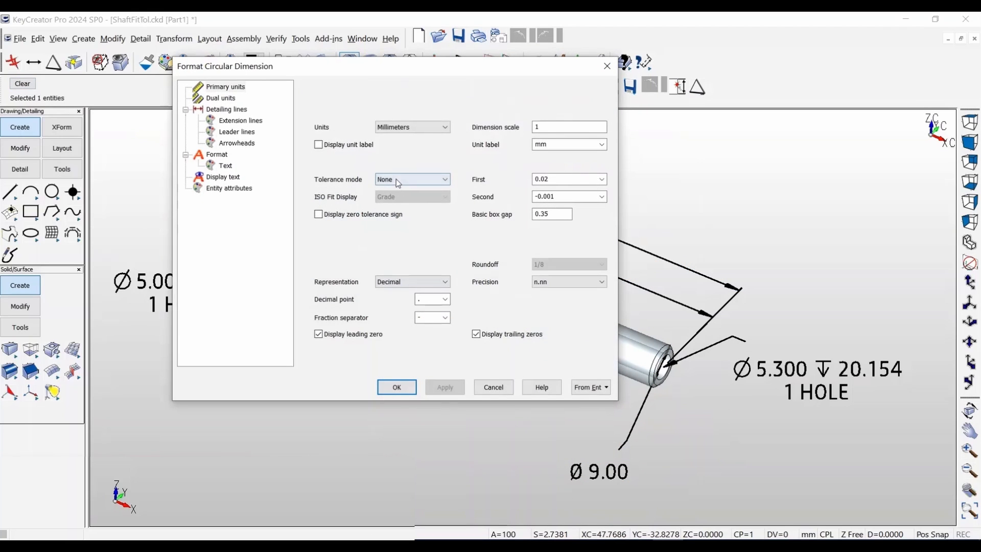
click(444, 179)
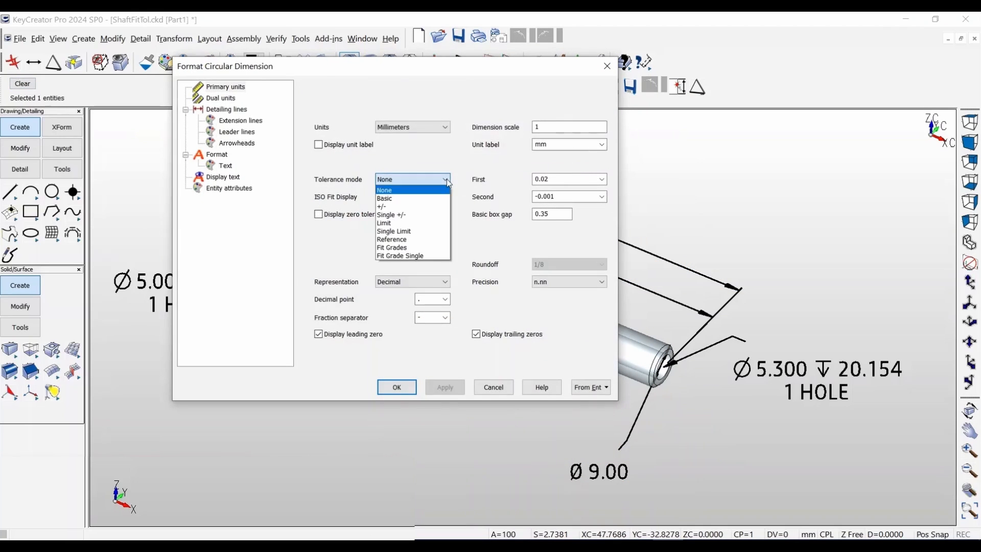
mouse_move(391, 247)
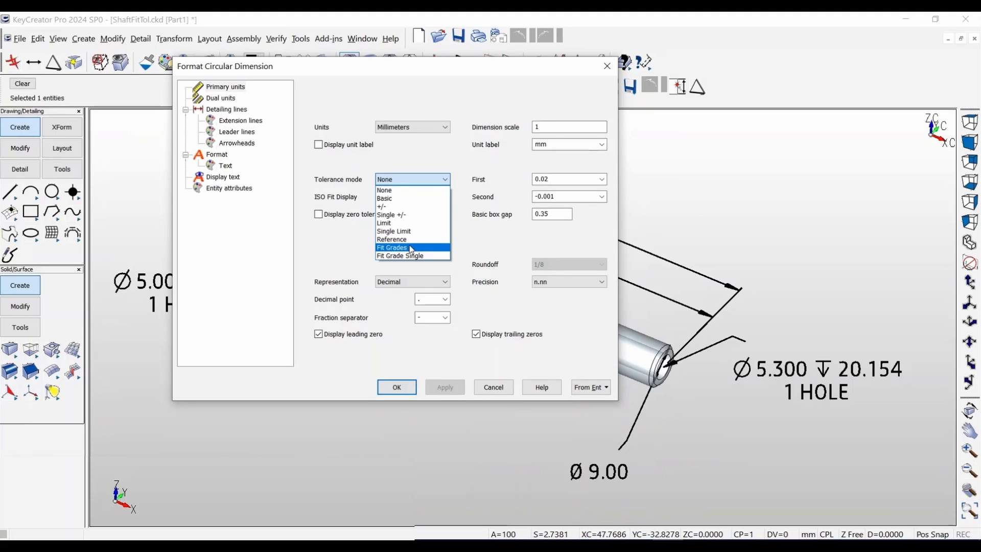
click(392, 248)
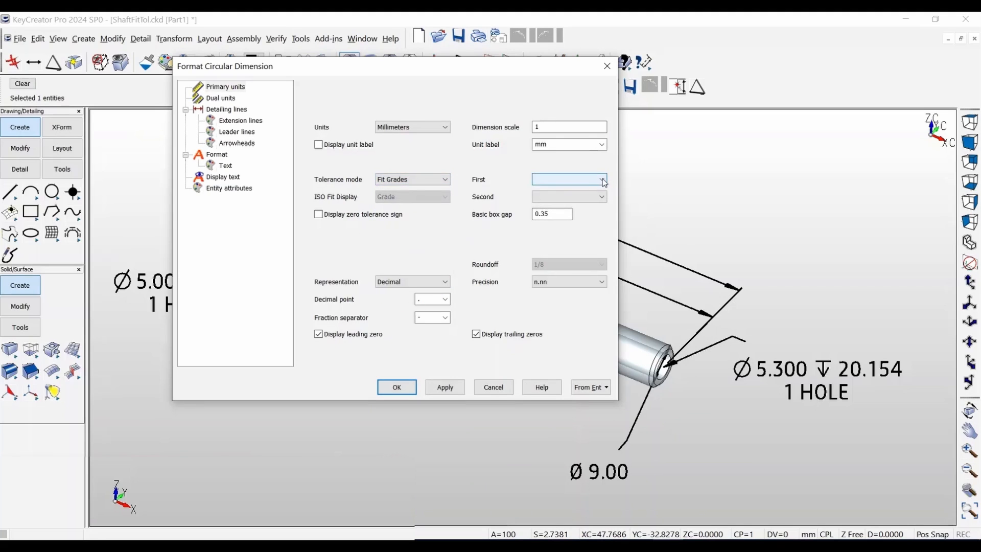
click(601, 179)
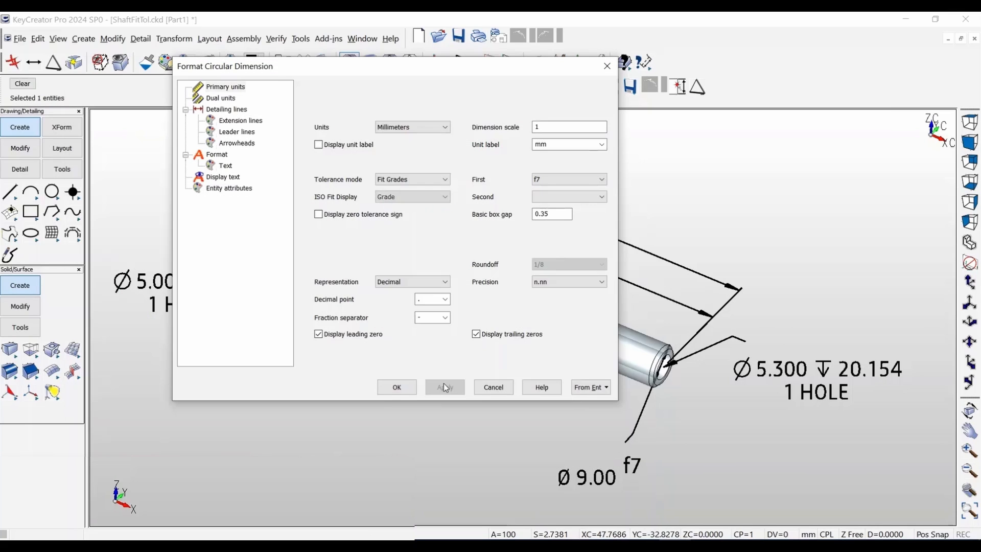
- Pick H8 from the Second fit grade list for the Ø9.00 dimension
click(602, 197)
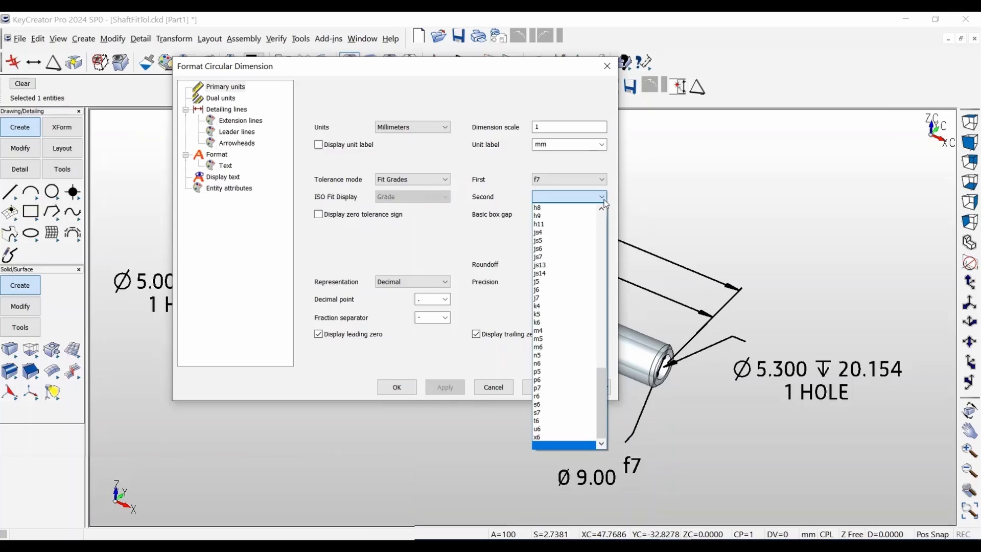
scroll(up, 3)
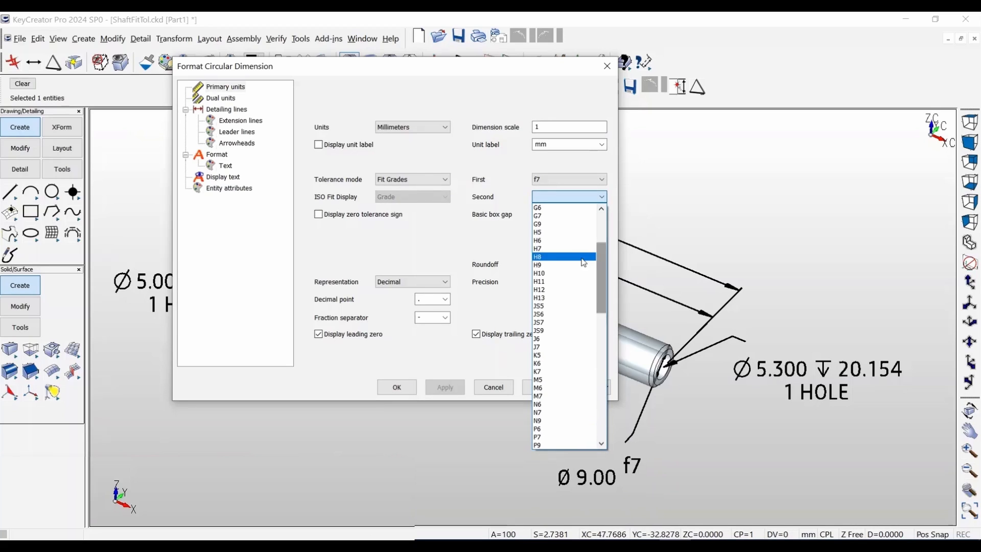
click(538, 257)
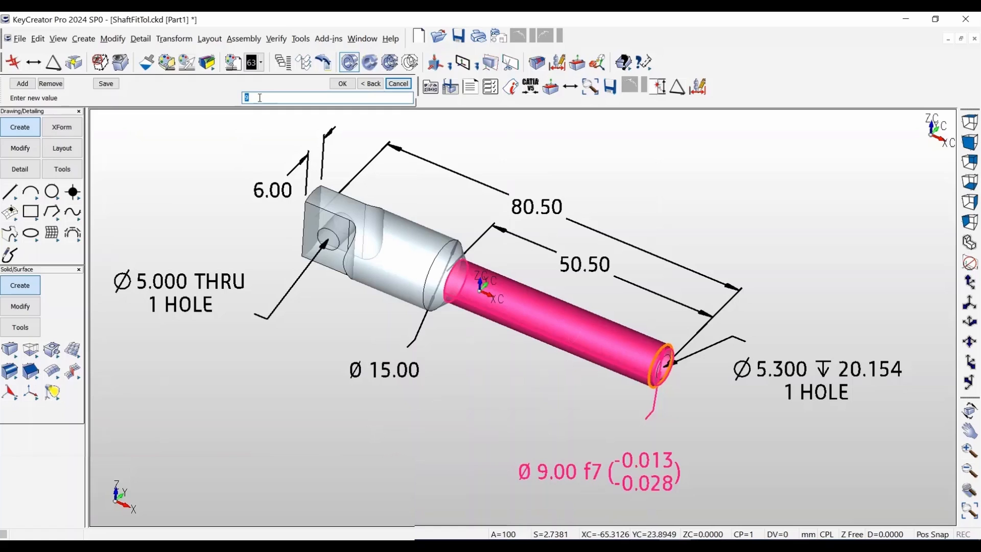
mouse_move(237, 95)
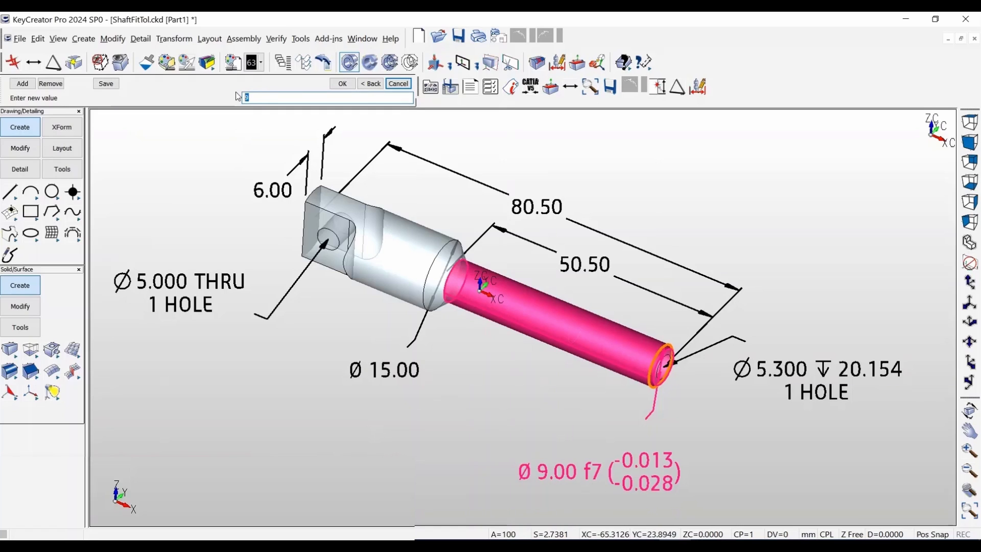
- Enter 13 at the new value prompt and confirm
text(1)
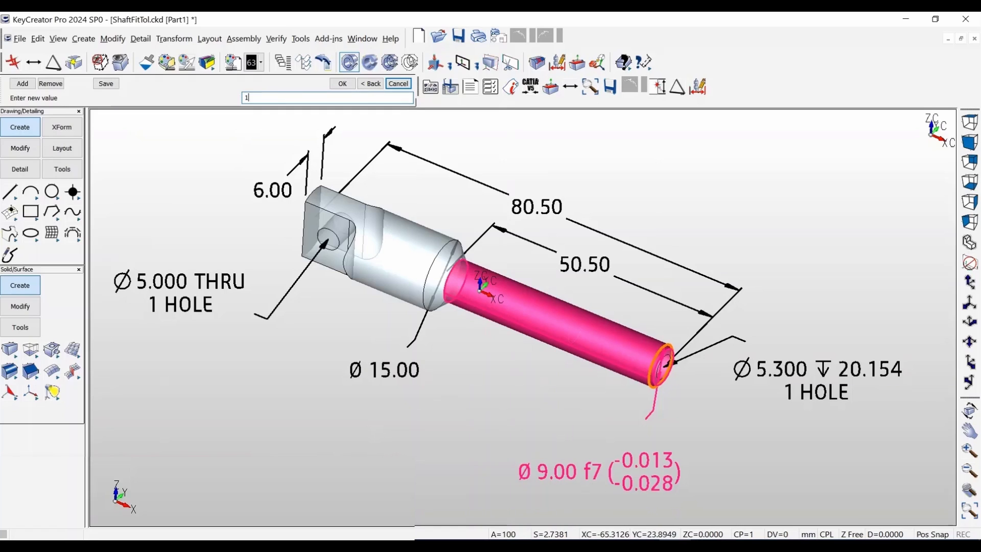
text(3)
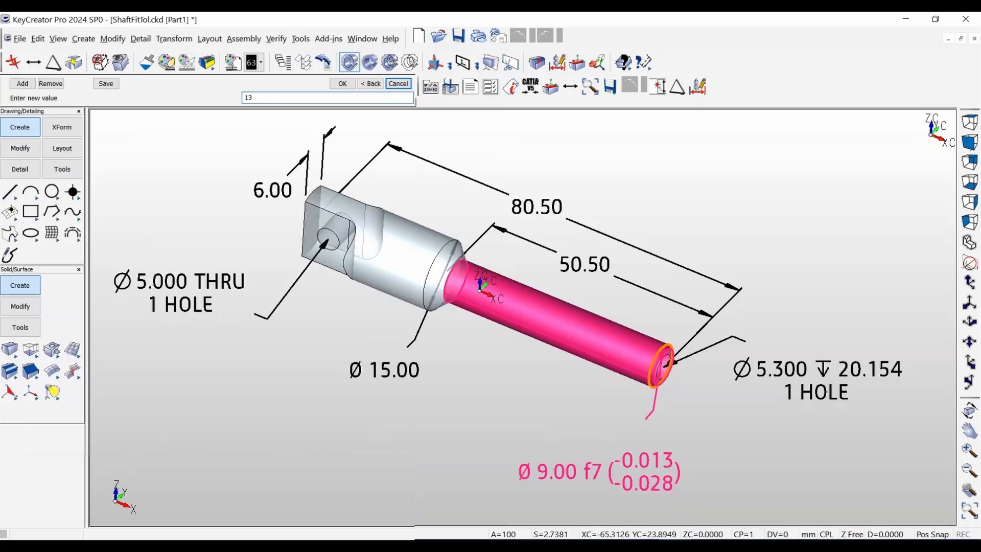
click(342, 84)
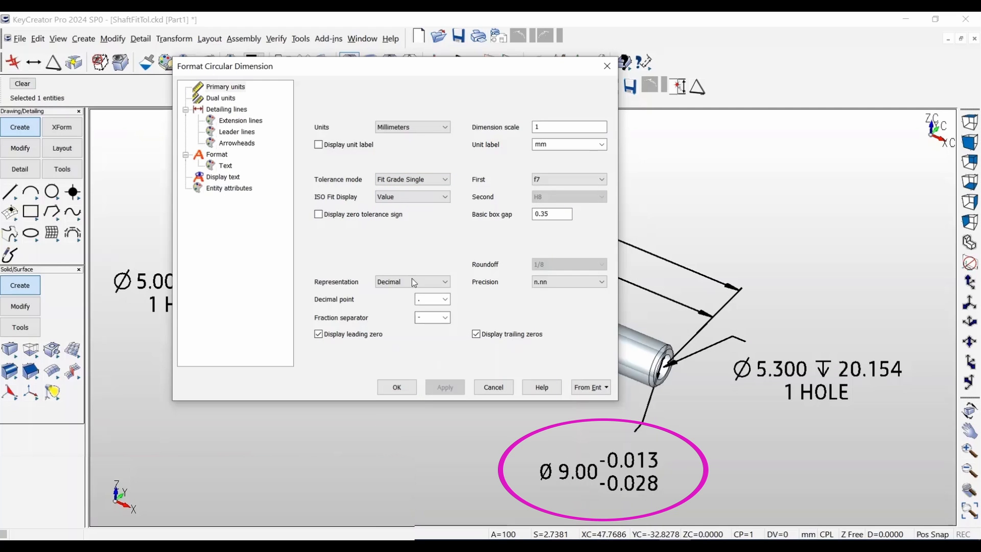
- Set ISO Fit Display to Grade-(Value) so f7 shows with -0.013/-0.028
click(445, 387)
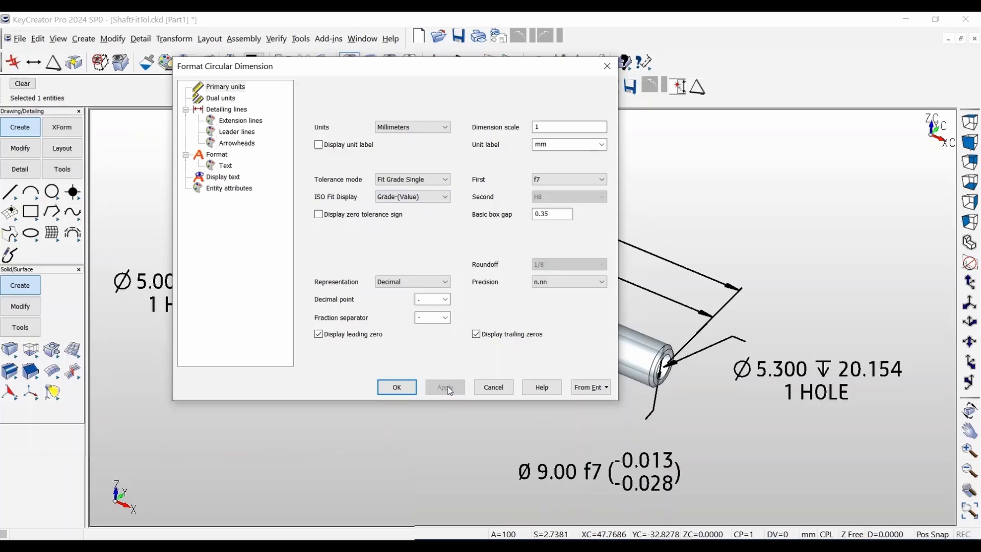